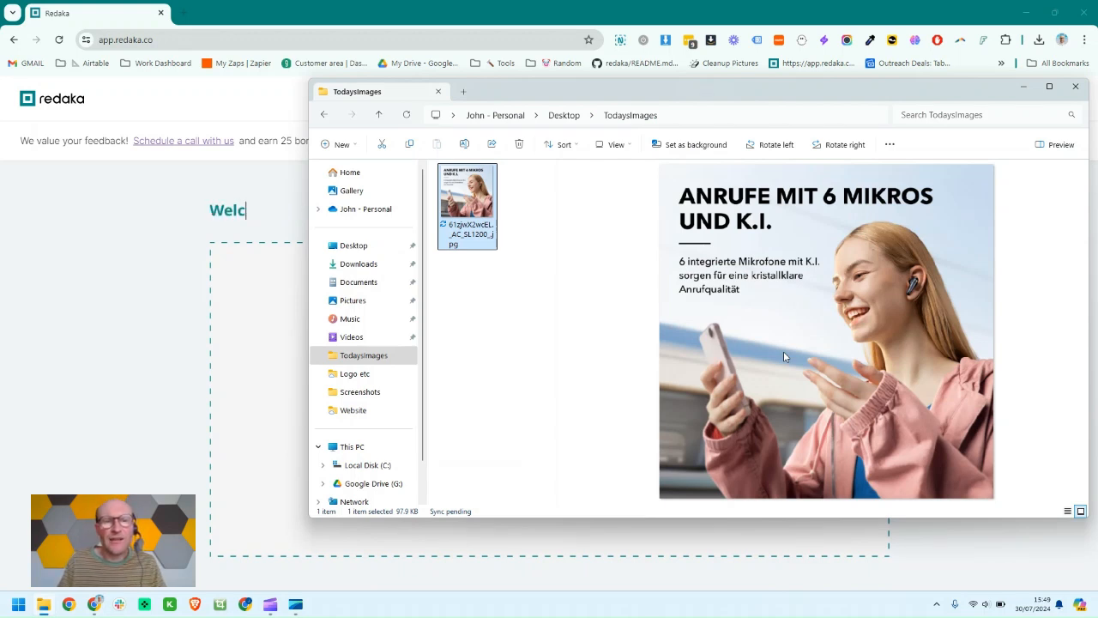
# Enter the greeting words ('Bienvenue', 'Bem-vindo/a') shown while the German ad image loads into Redaka.
pyautogui.write('ome')
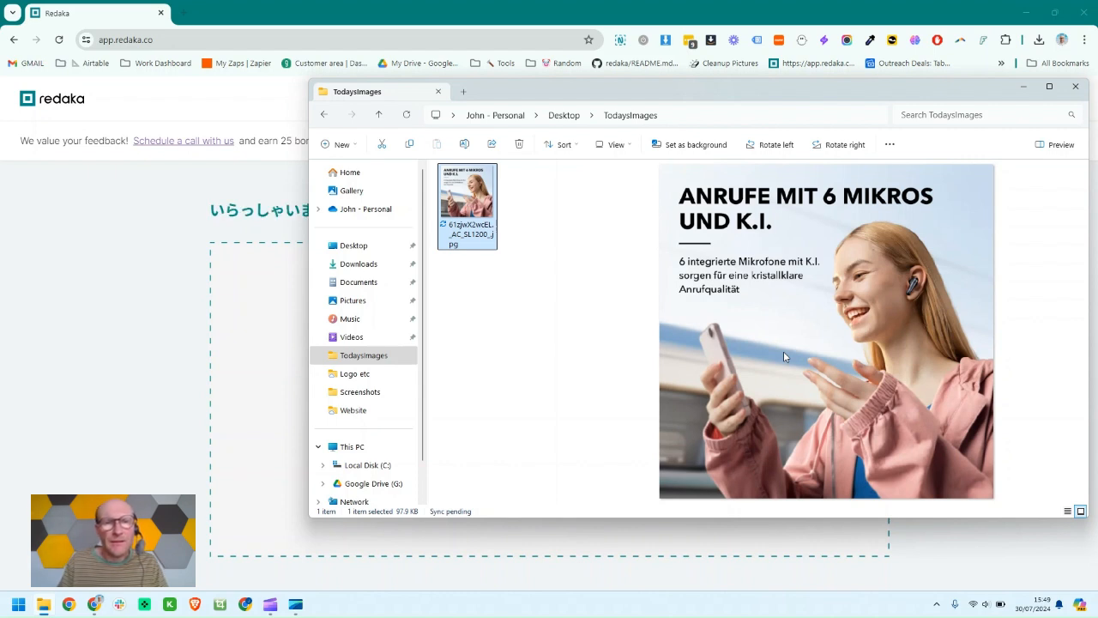
pyautogui.write('Bie')
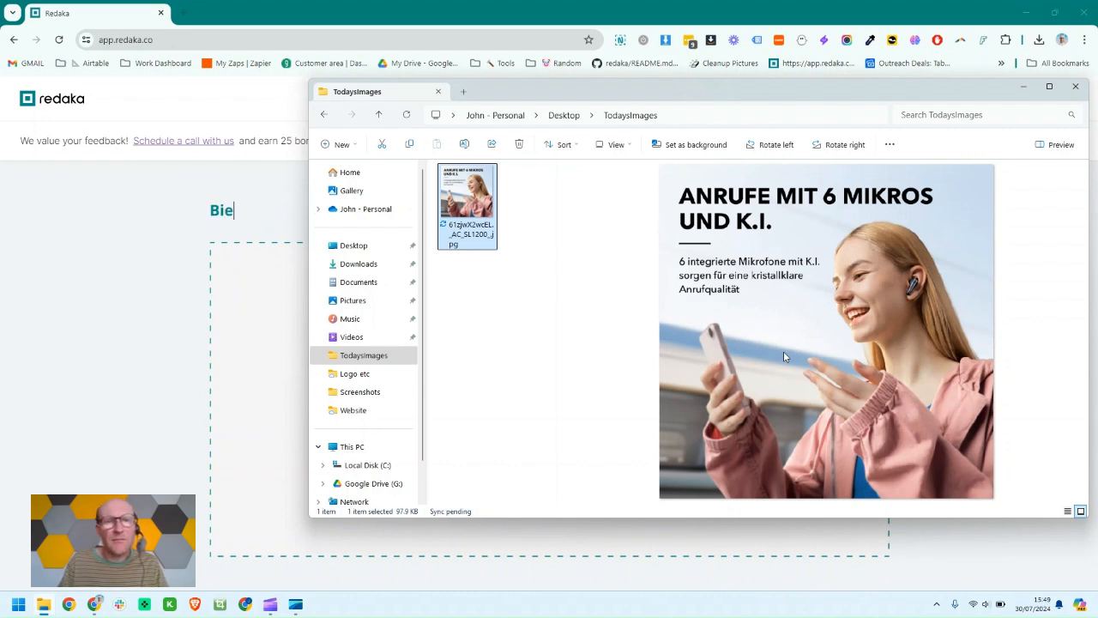
pyautogui.write('nvenue')
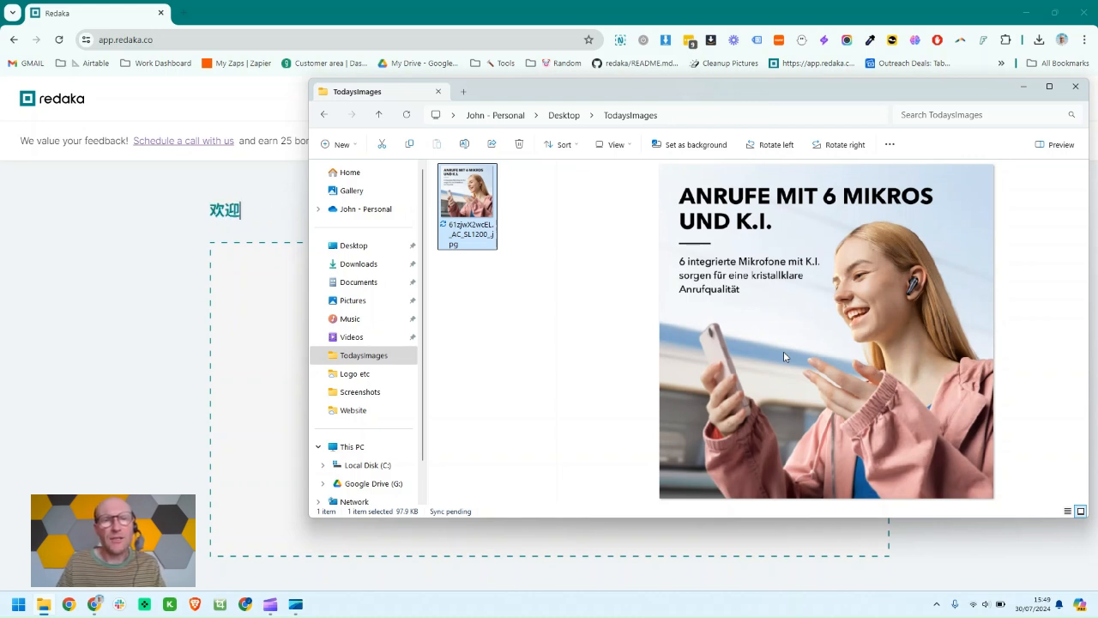
pyautogui.write('Bem-')
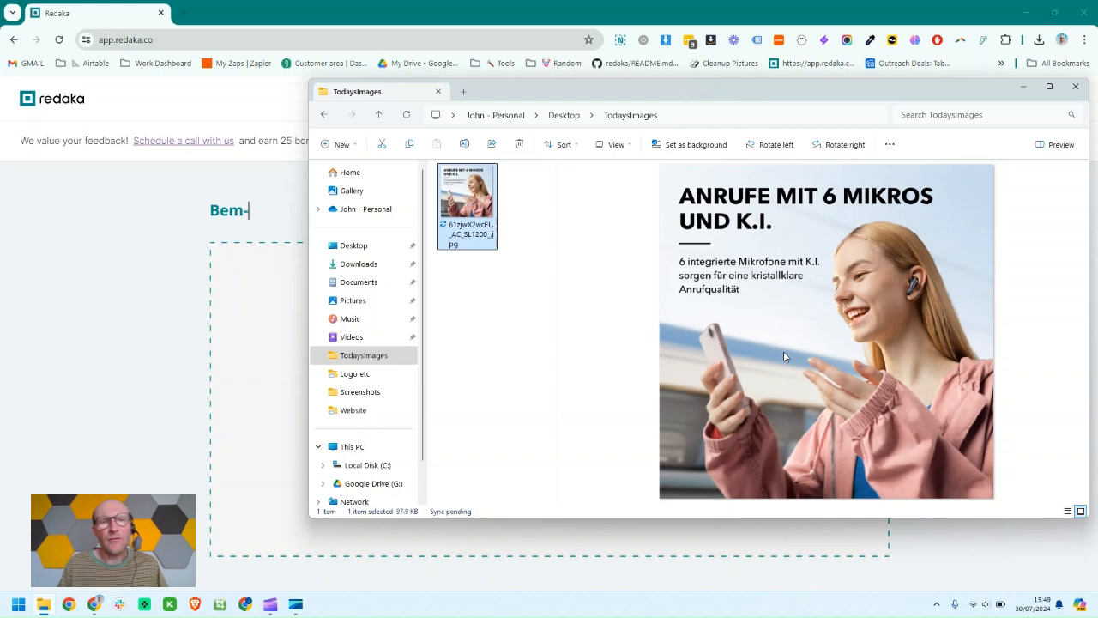
pyautogui.write('vindo/a')
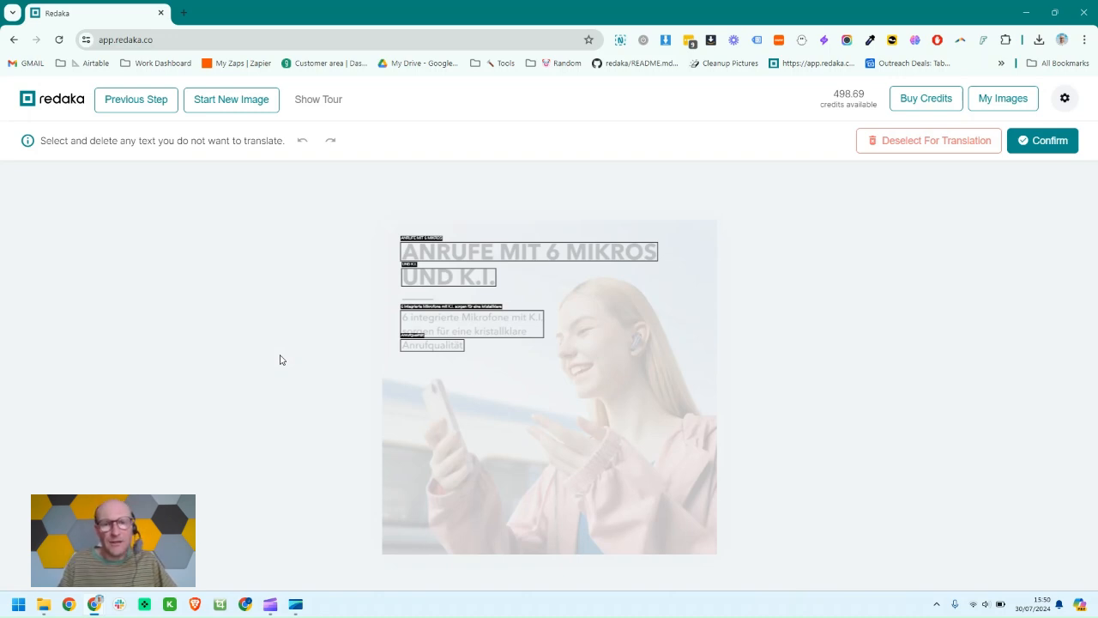
# Confirm the text regions and start a personal translation named 'John's Translation'.
pyautogui.click(1043, 141)
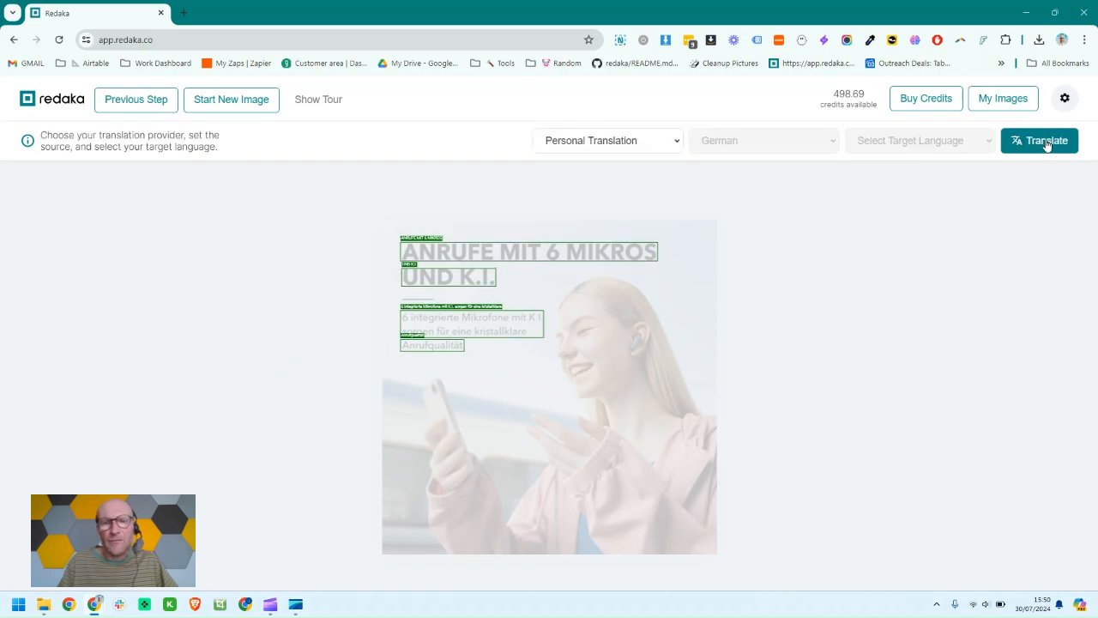
pyautogui.moveTo(645, 151)
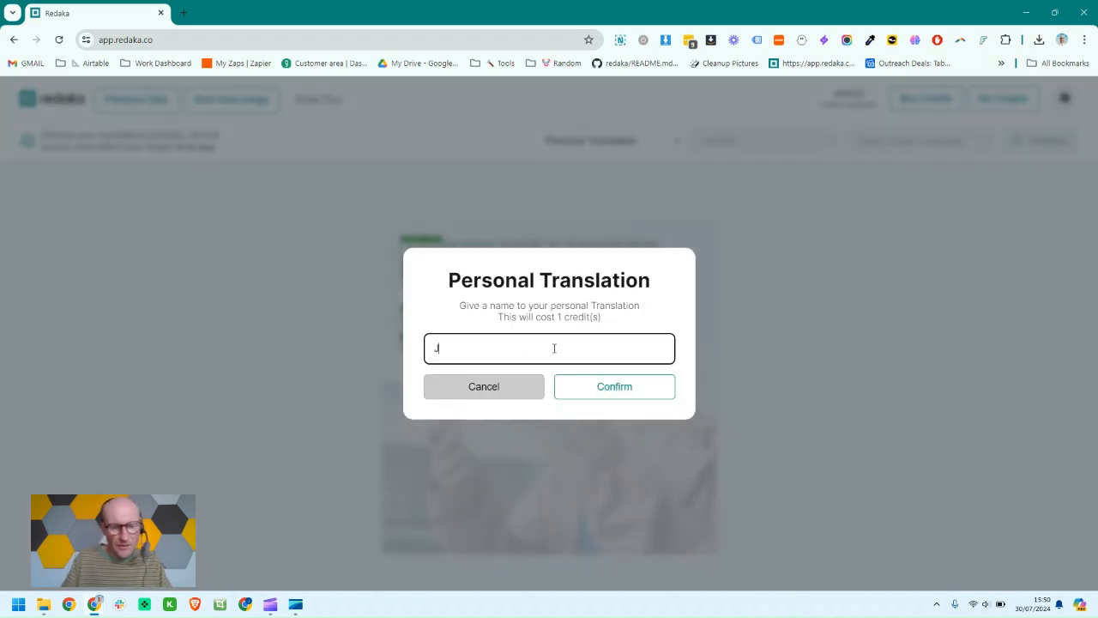
pyautogui.write("John's Tran")
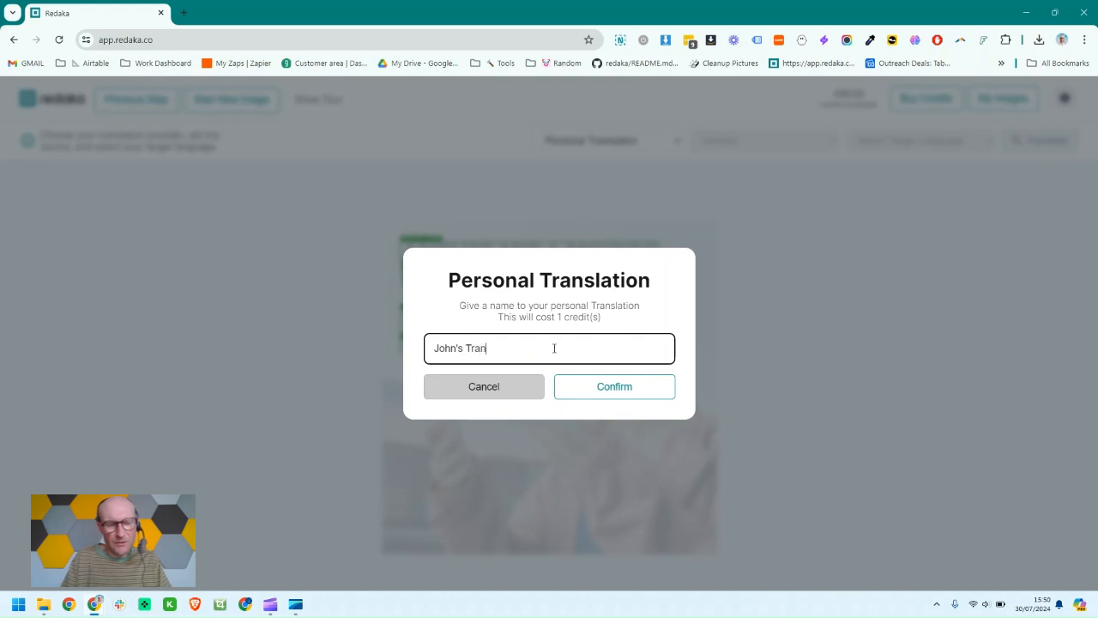
pyautogui.write('slation')
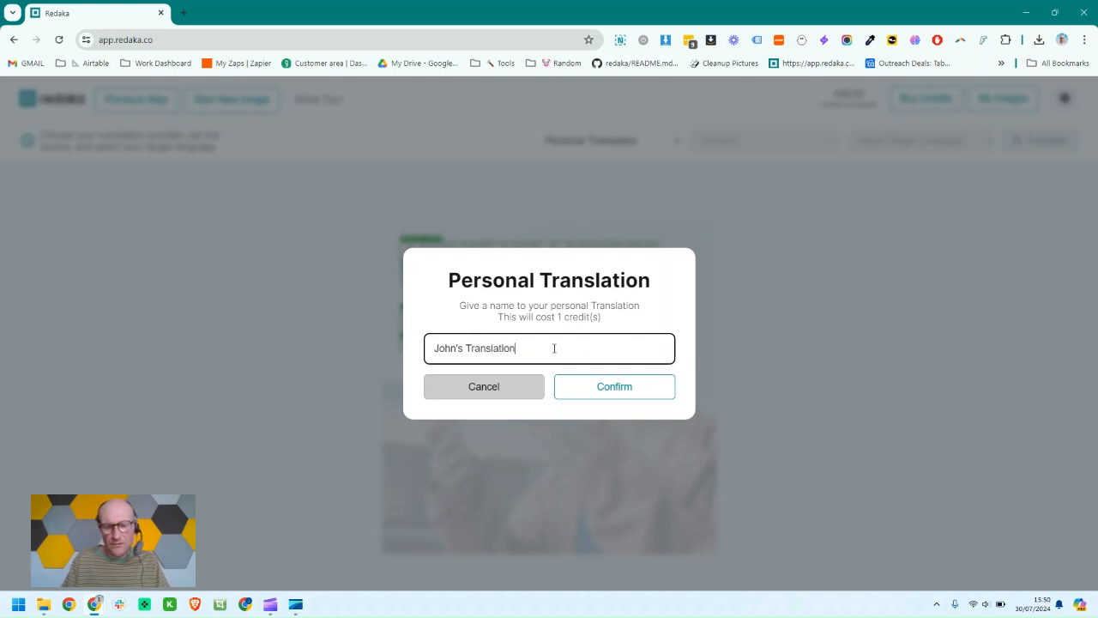
pyautogui.click(615, 386)
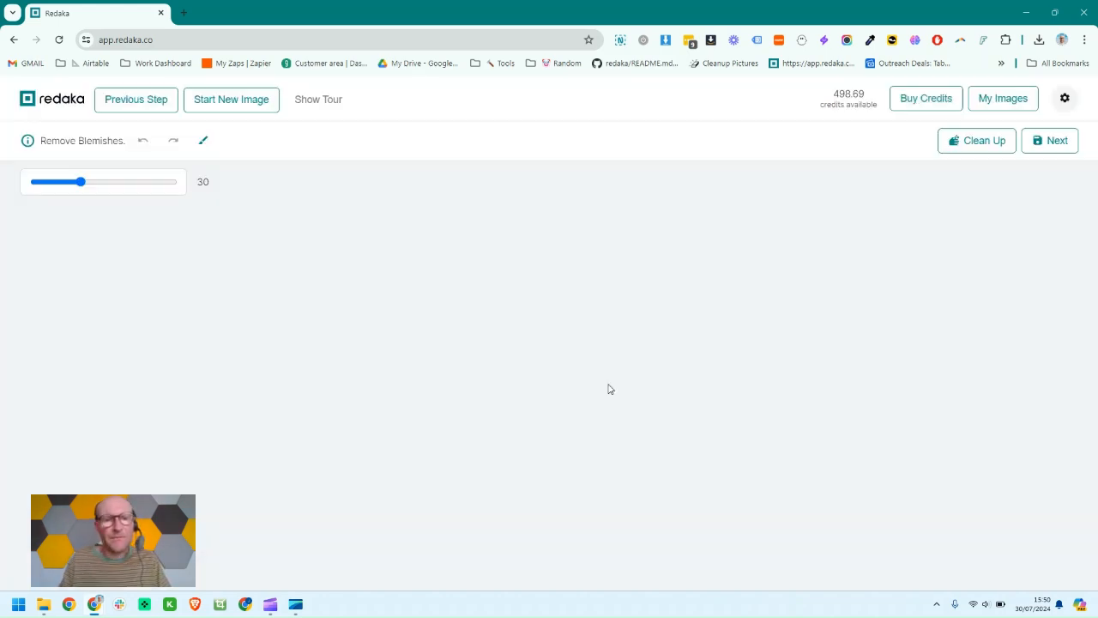
# Skip blemish removal and give the ad text a new colour in the editor.
pyautogui.click(1057, 141)
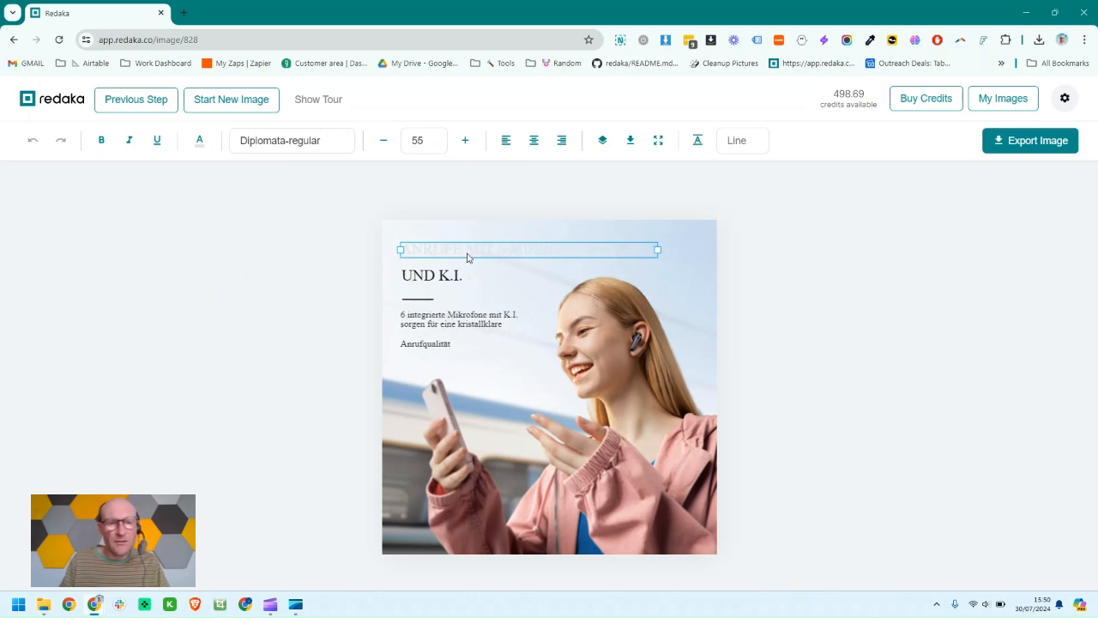
pyautogui.moveTo(421, 235)
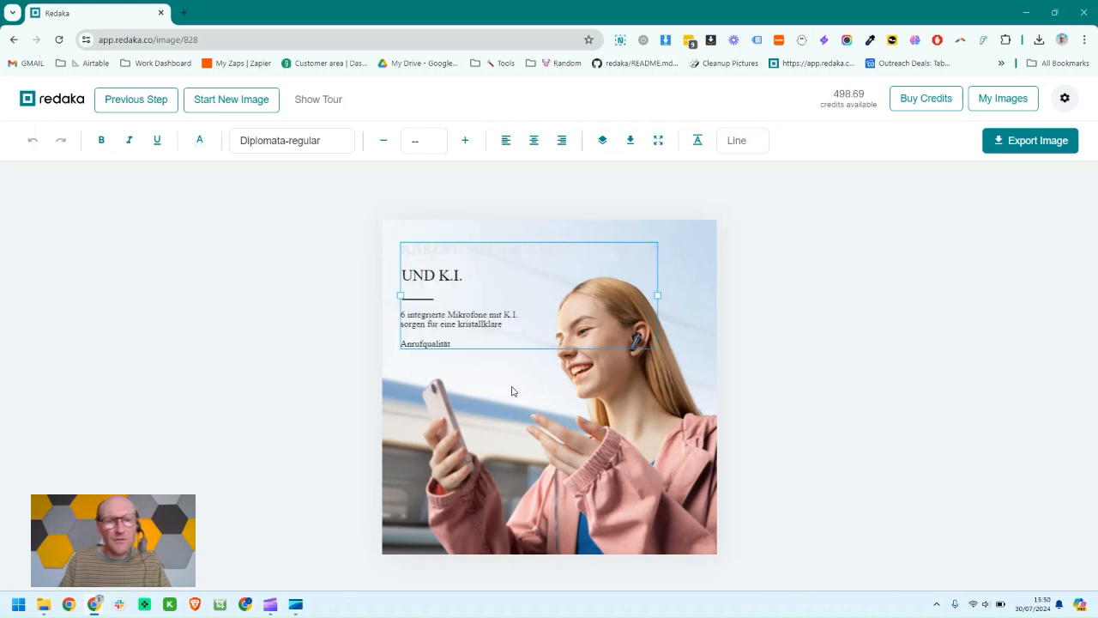
pyautogui.click(199, 140)
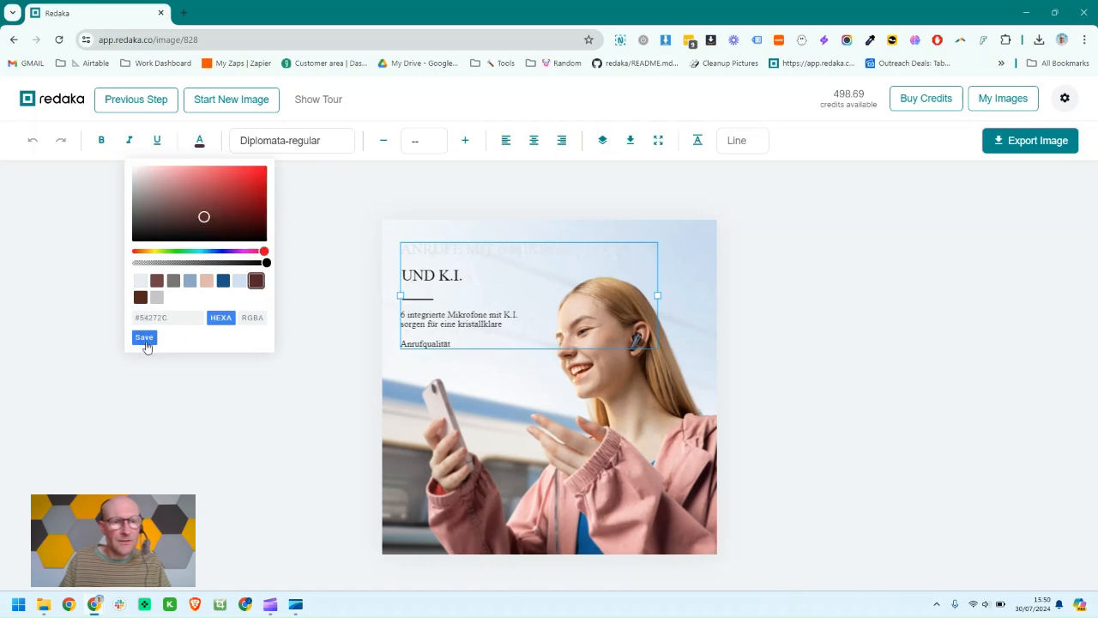
pyautogui.click(144, 337)
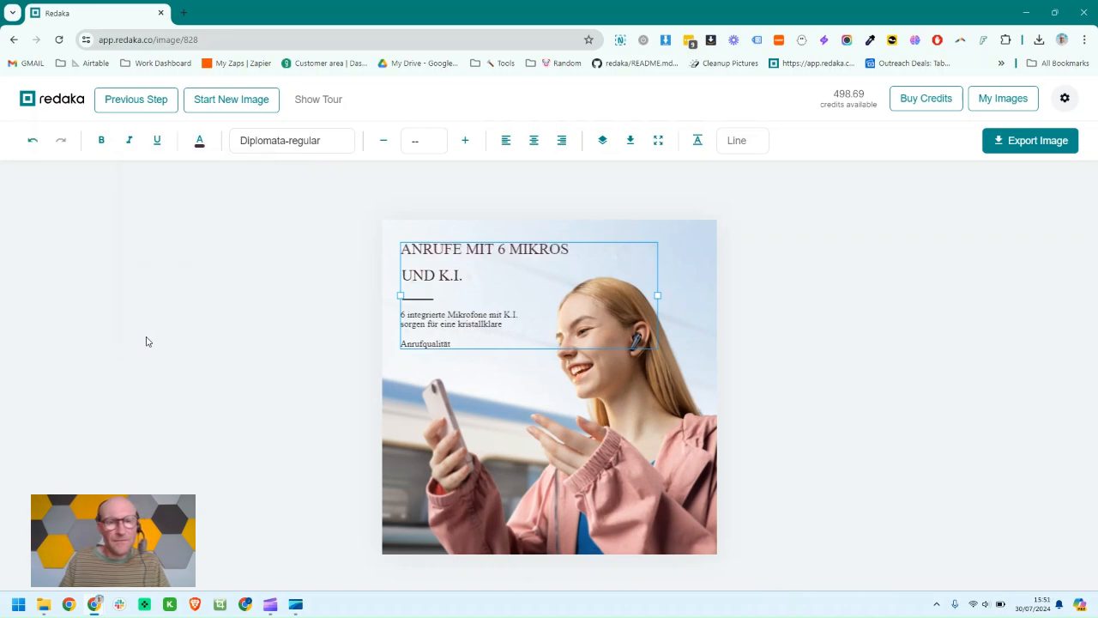
# Search for 'Popp' and set the font to Poppins from Top 10 Sans-Serif.
pyautogui.click(292, 140)
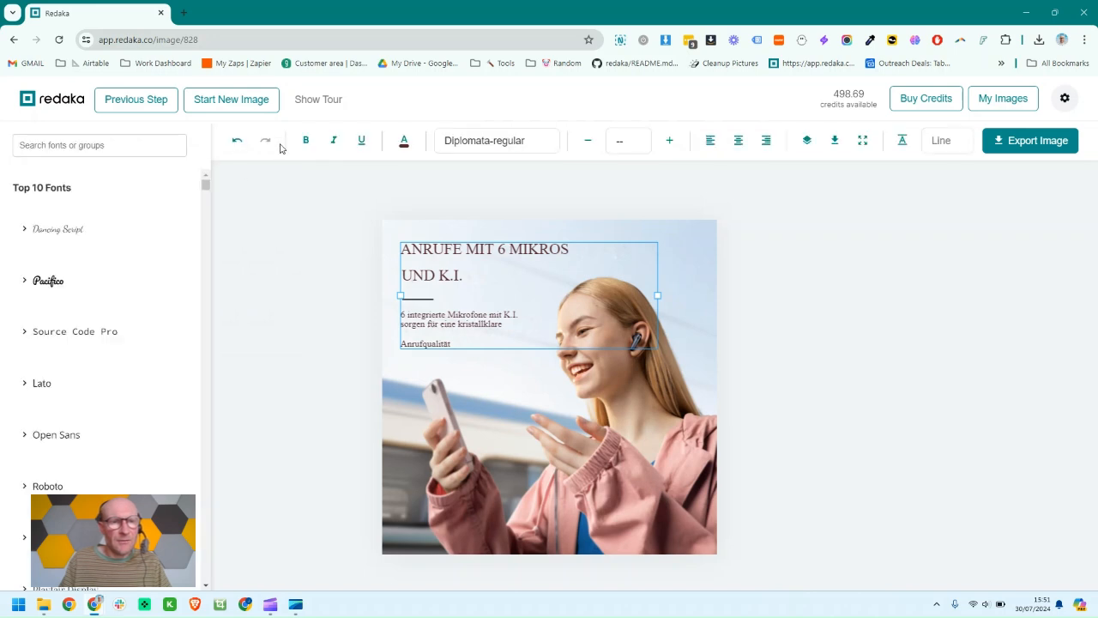
pyautogui.write('Popp')
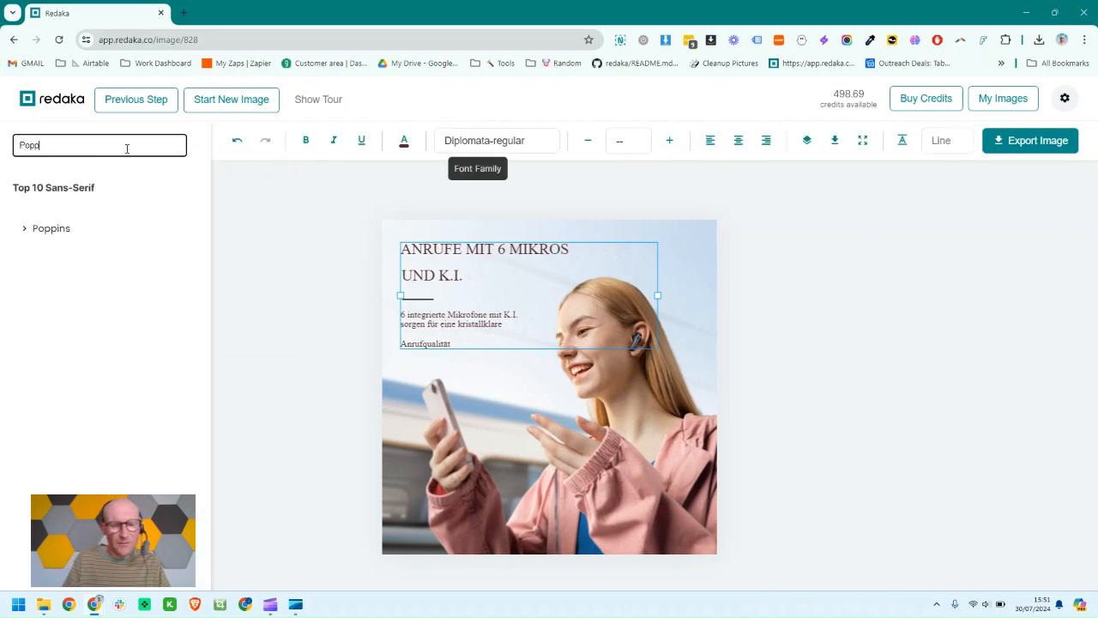
pyautogui.click(52, 228)
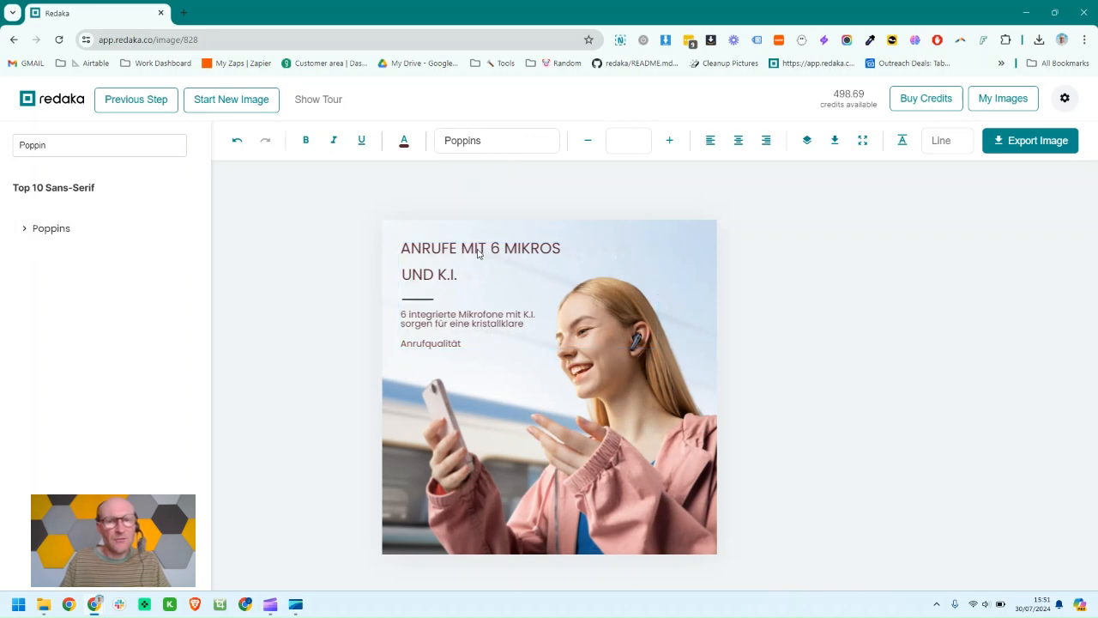
# Replace the German headline with '6 mics for clear calls' and clear the second headline line.
pyautogui.doubleClick(481, 247)
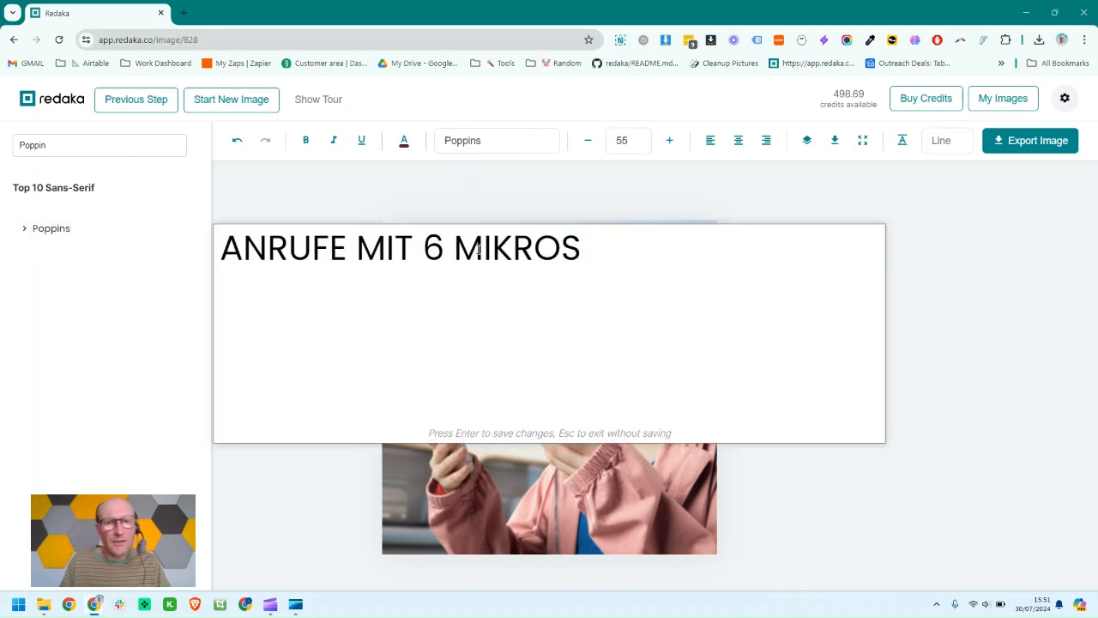
pyautogui.click(583, 247)
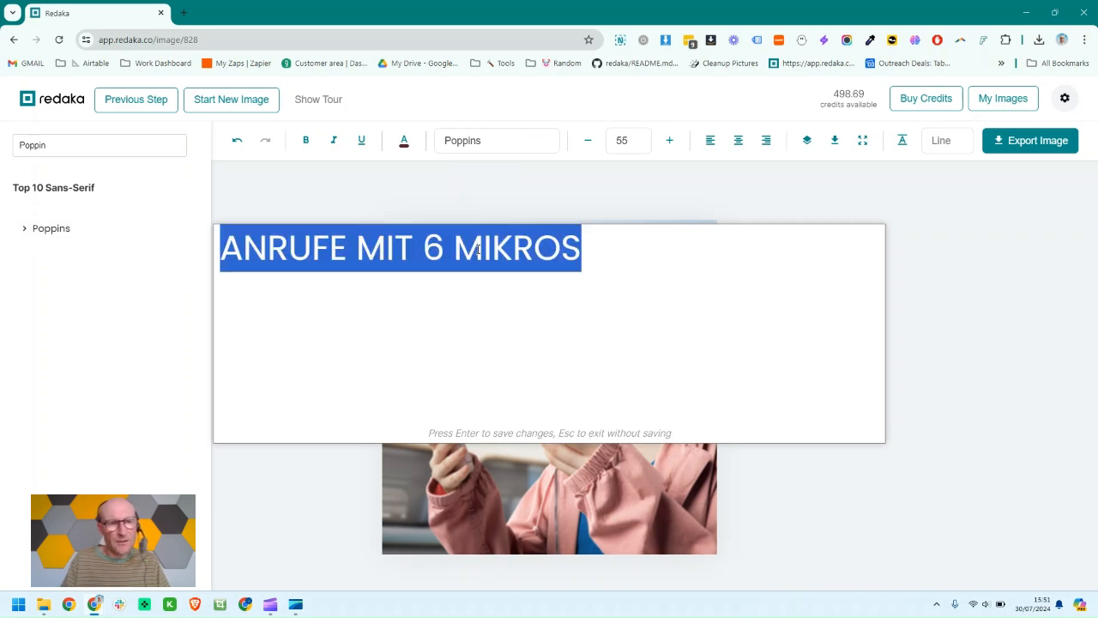
pyautogui.write('6 mics for clear cal')
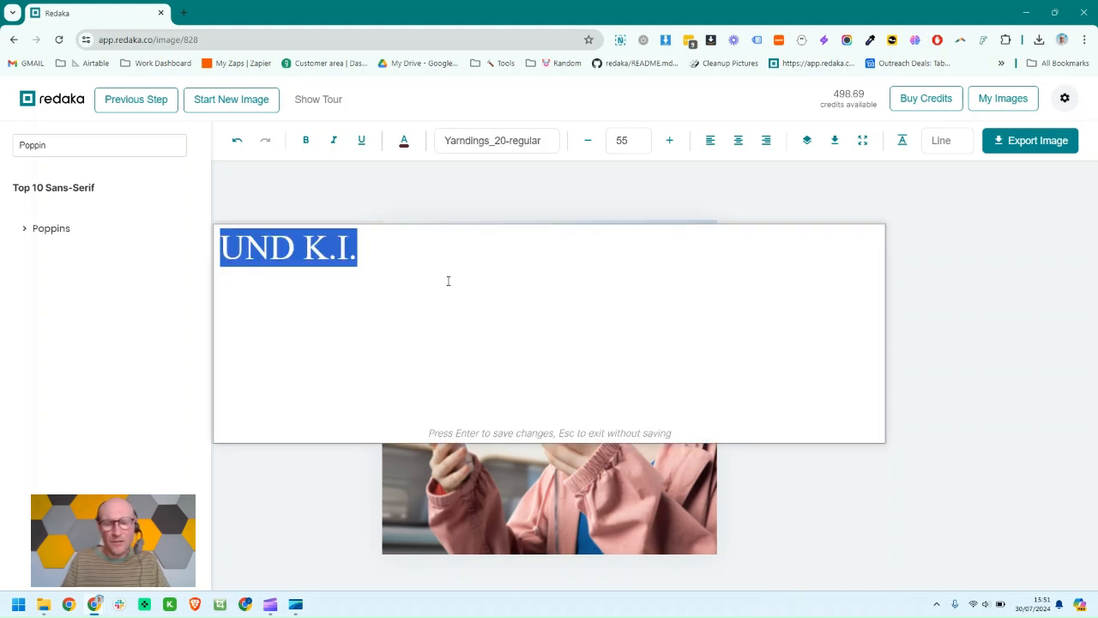
pyautogui.press('Return')
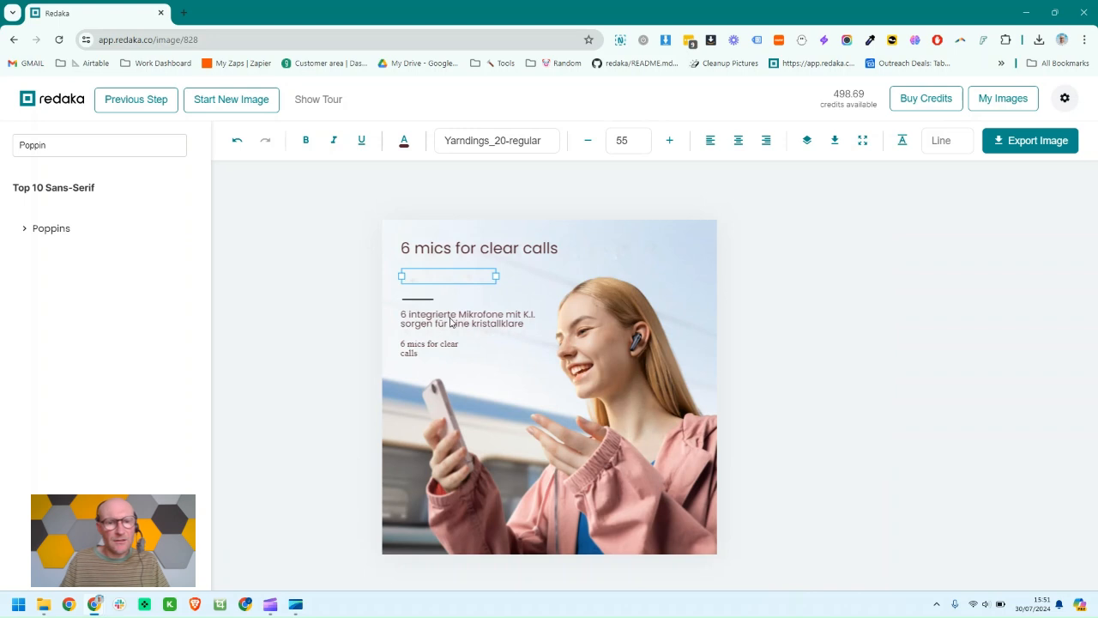
# Rewrite the body copy as 'Be heard on all your calls. 6 mics amplify your voice and reduce background noise'.
pyautogui.doubleClick(467, 317)
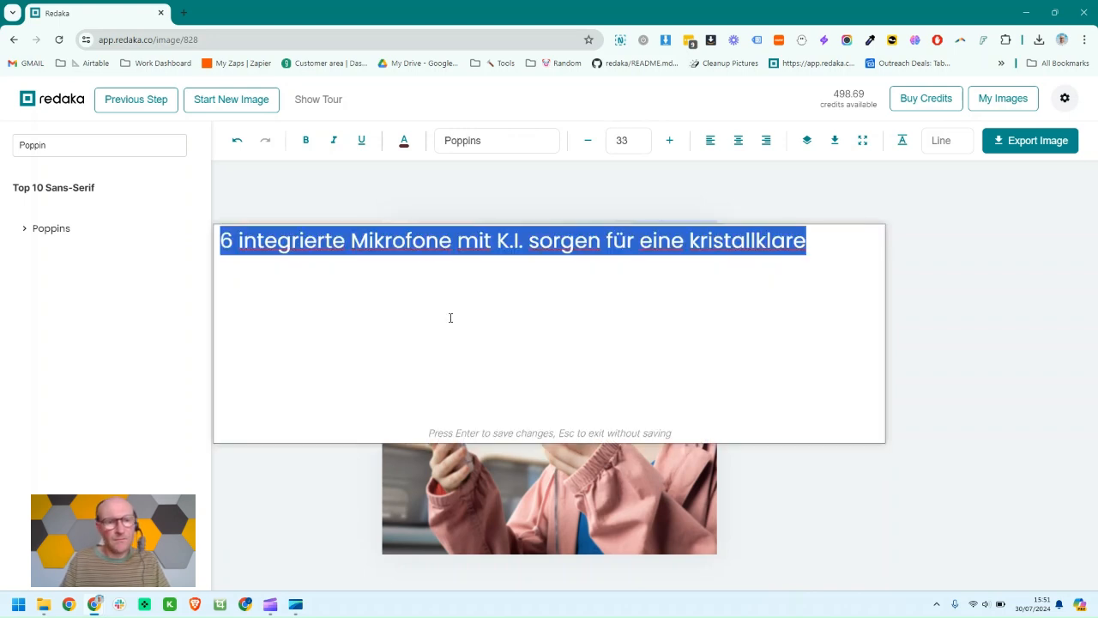
pyautogui.write('Be heard on all y')
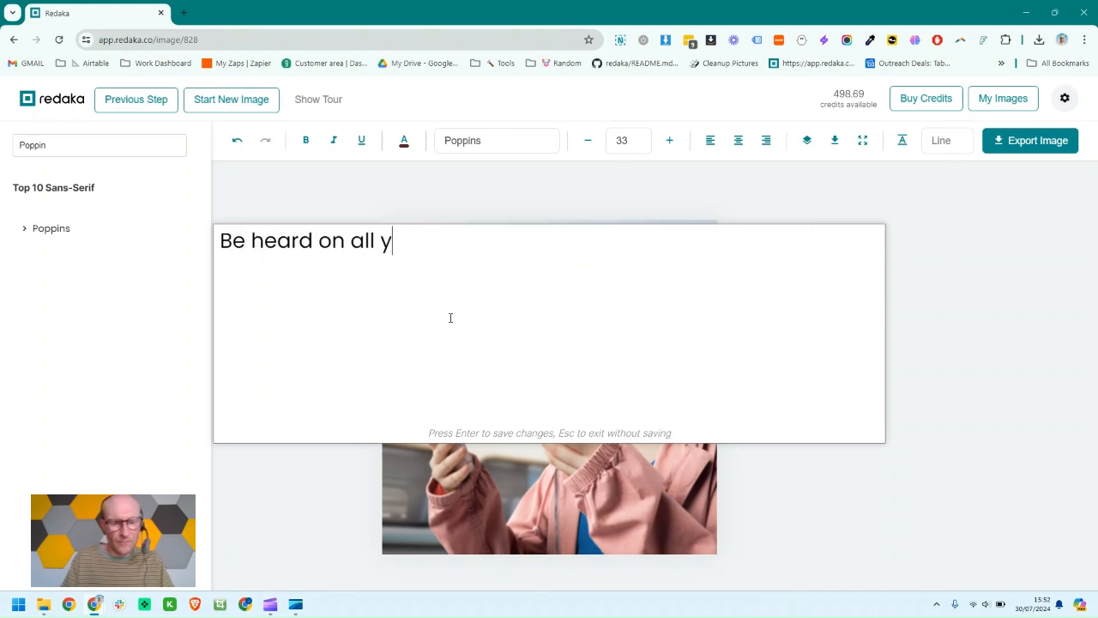
pyautogui.write('ou calls. 6 mics amplify y')
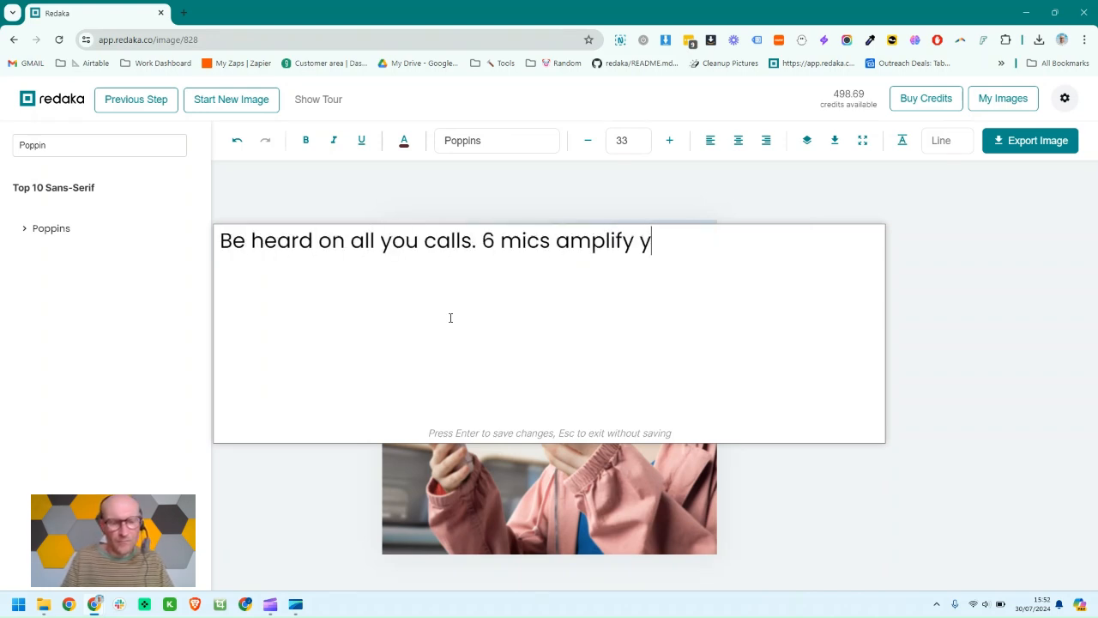
pyautogui.write('our voice and reduce background noise.')
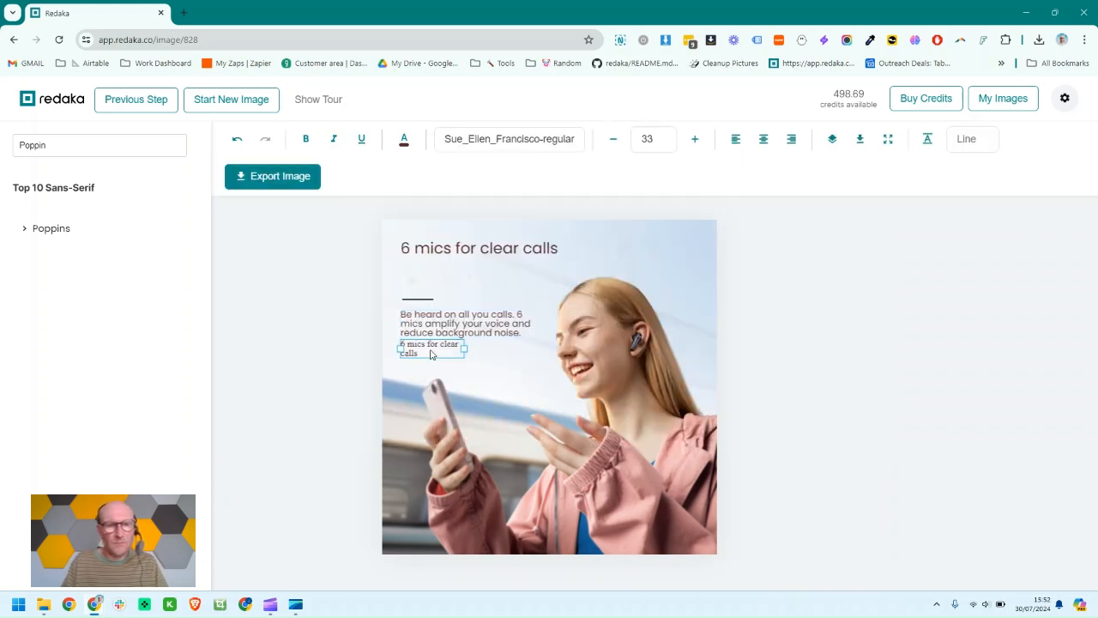
# Make the headline size 70 and bold, comparing against the hidden original image.
pyautogui.doubleClick(433, 349)
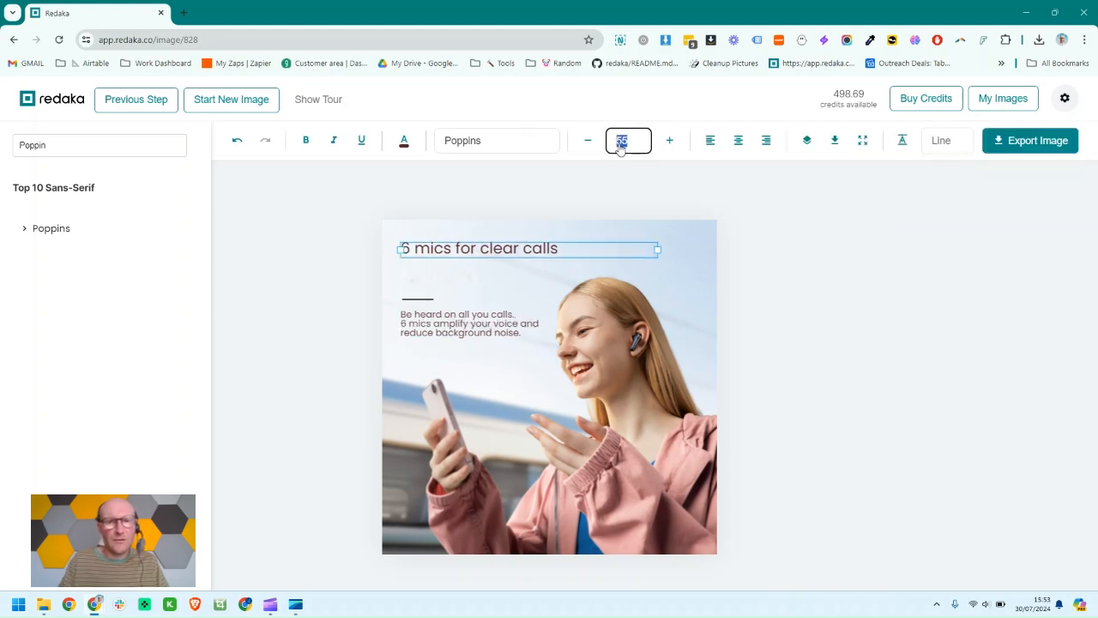
pyautogui.click(669, 141)
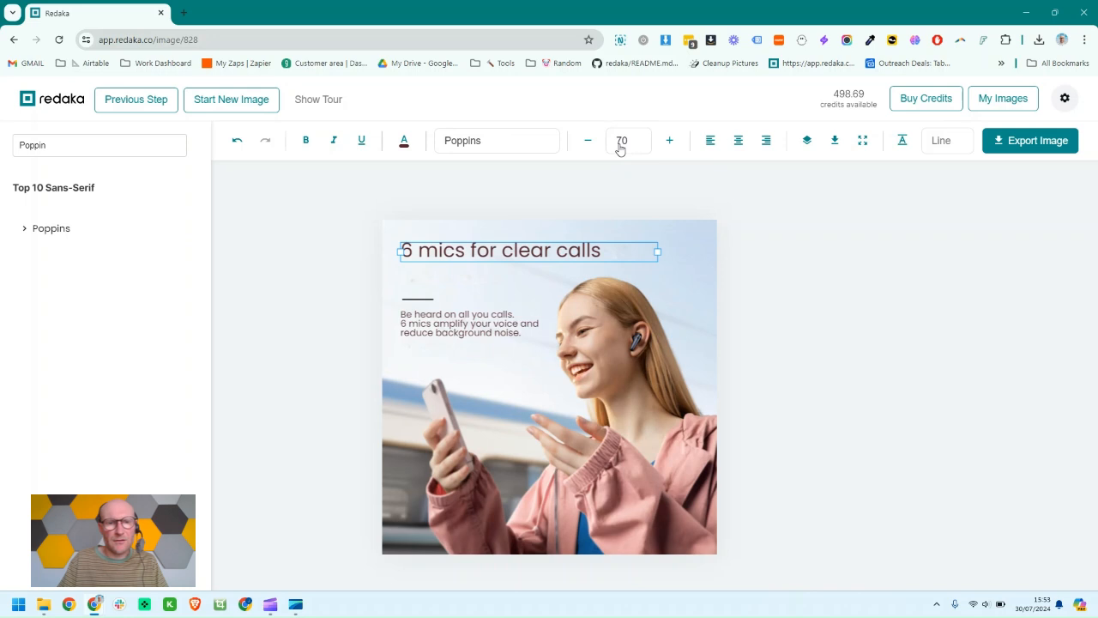
pyautogui.moveTo(582, 237)
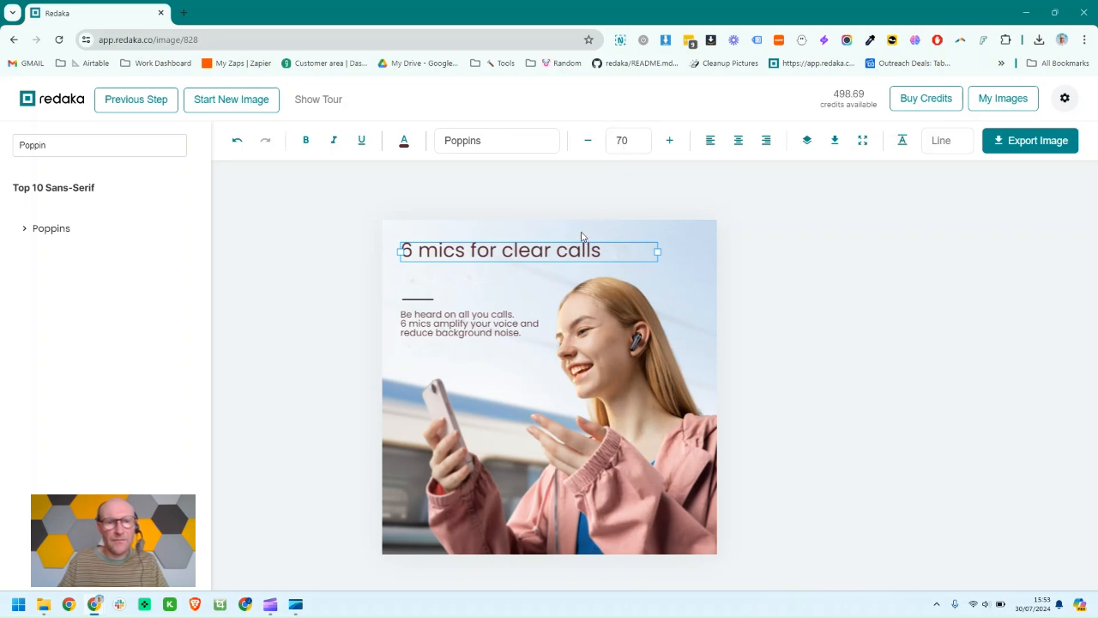
pyautogui.click(305, 141)
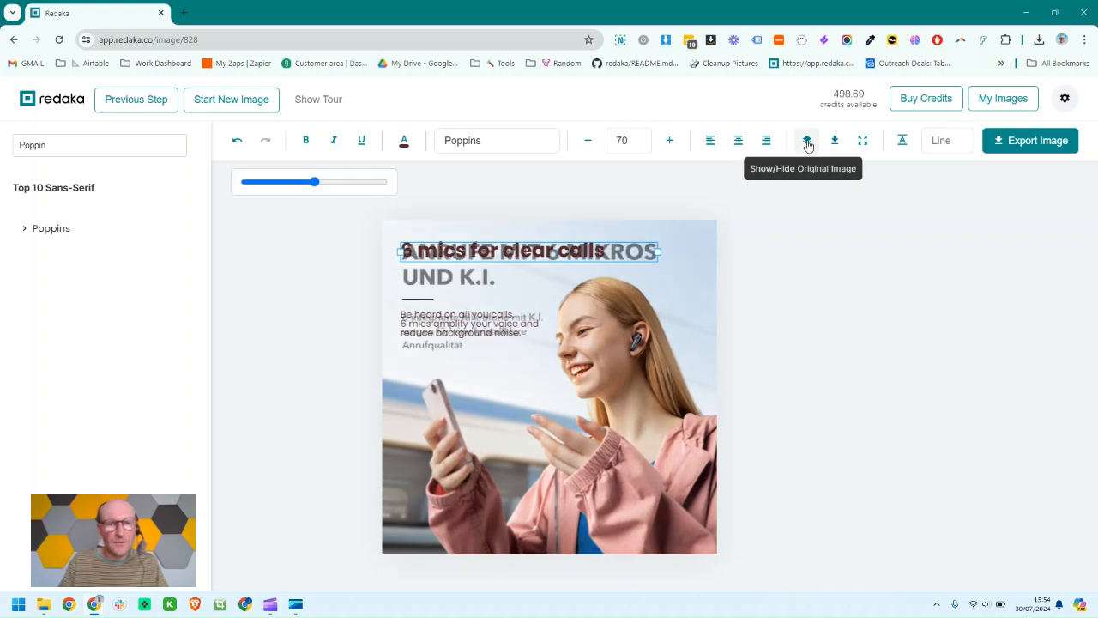
pyautogui.click(807, 141)
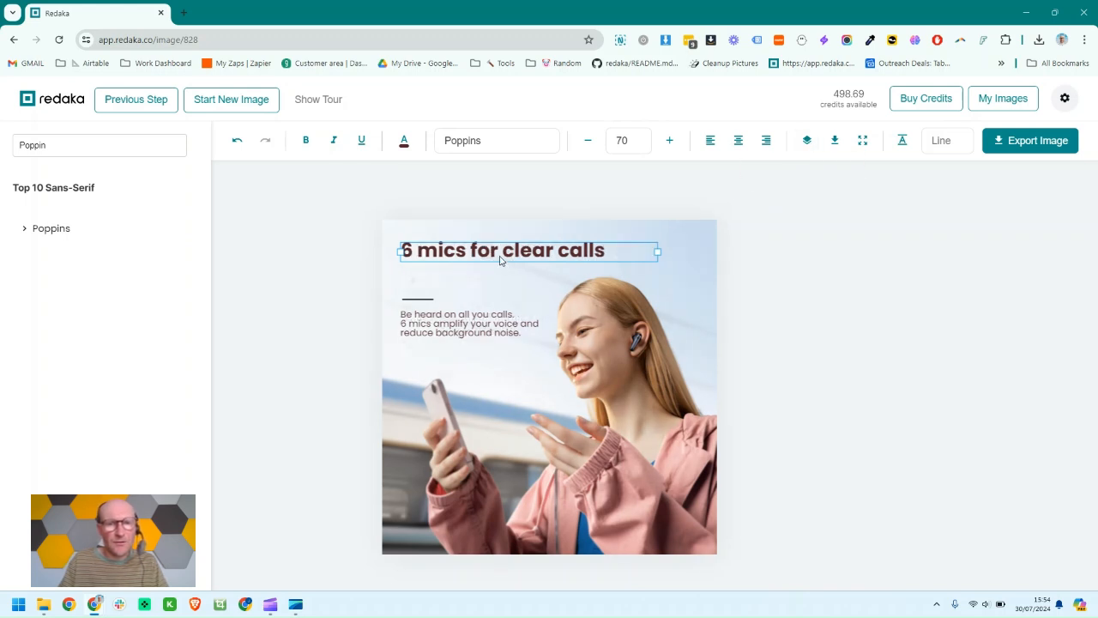
pyautogui.click(628, 140)
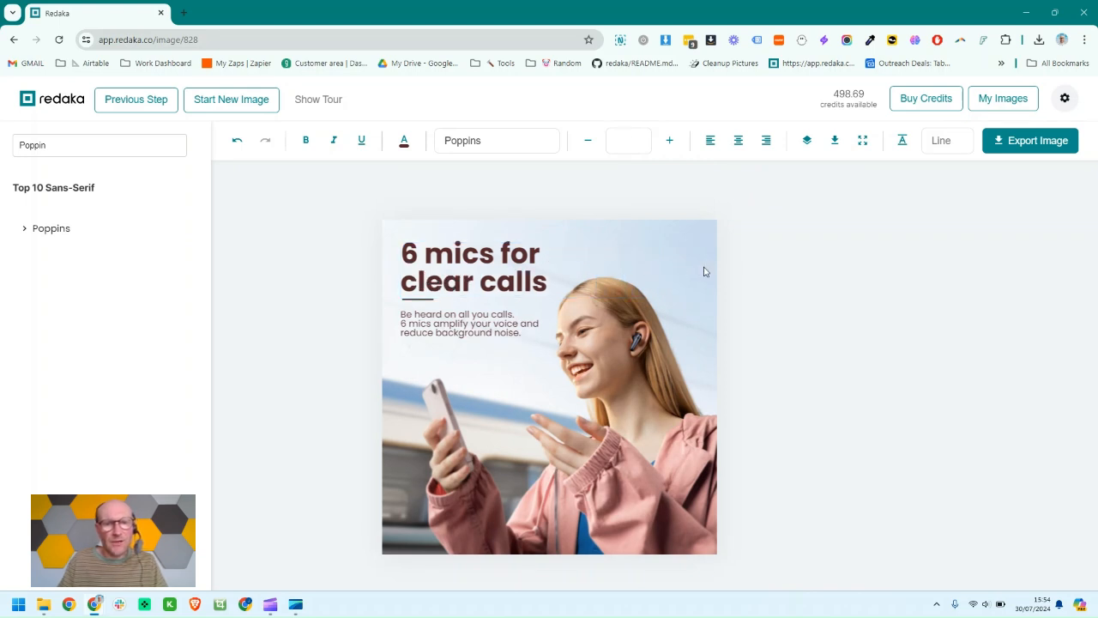
pyautogui.moveTo(1030, 141)
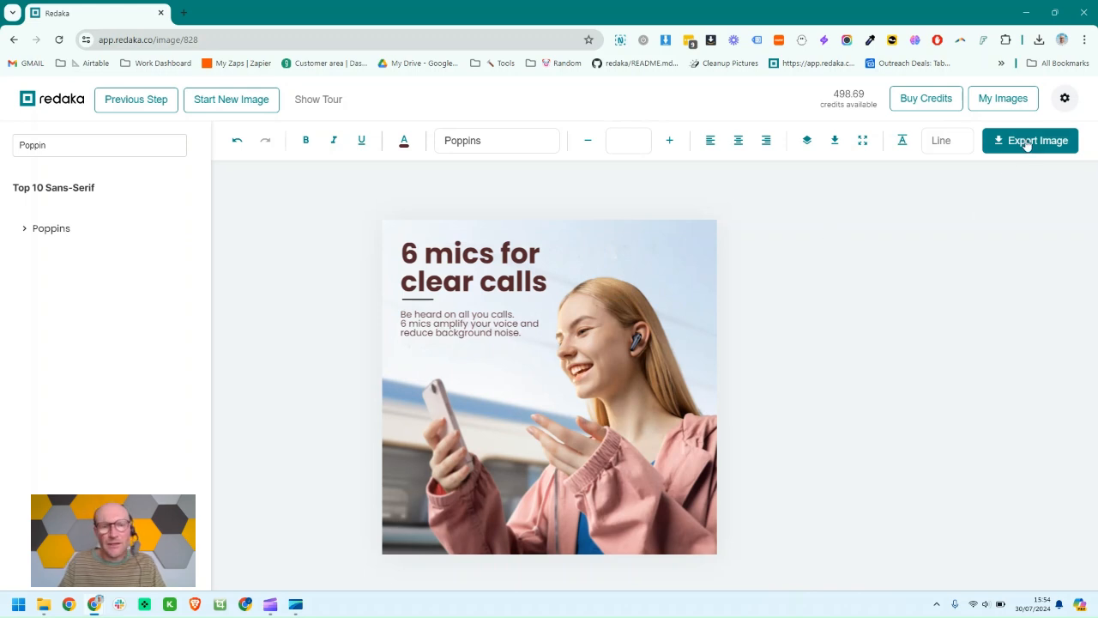